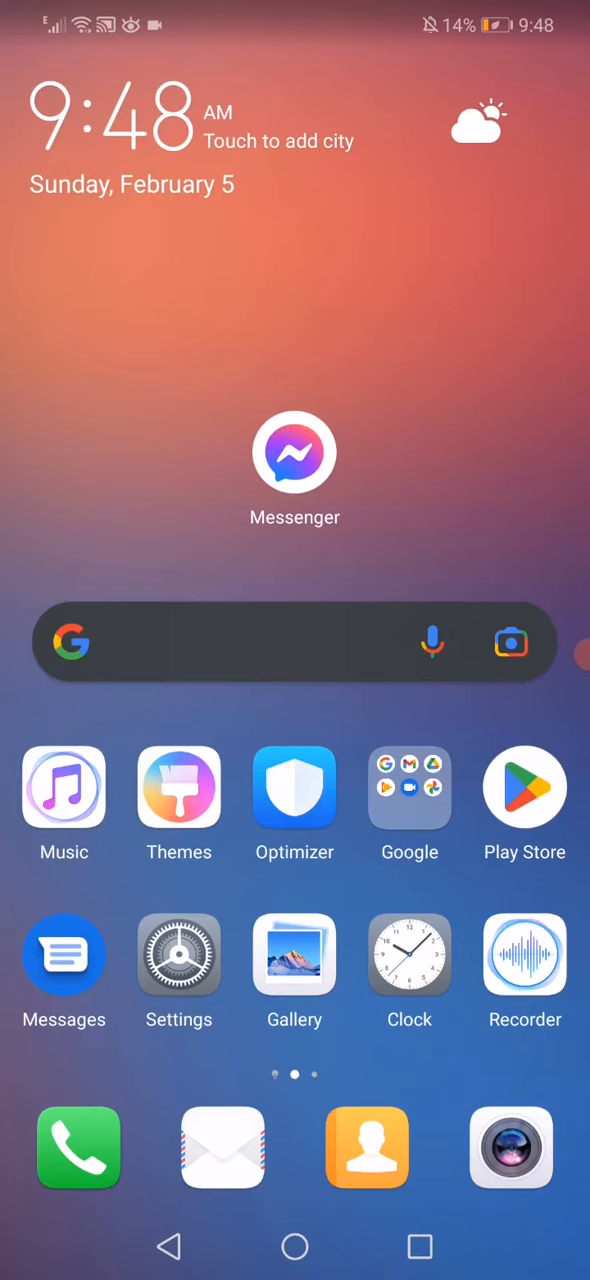
Step: Launch the Settings app from the home screen
left_click(178, 956)
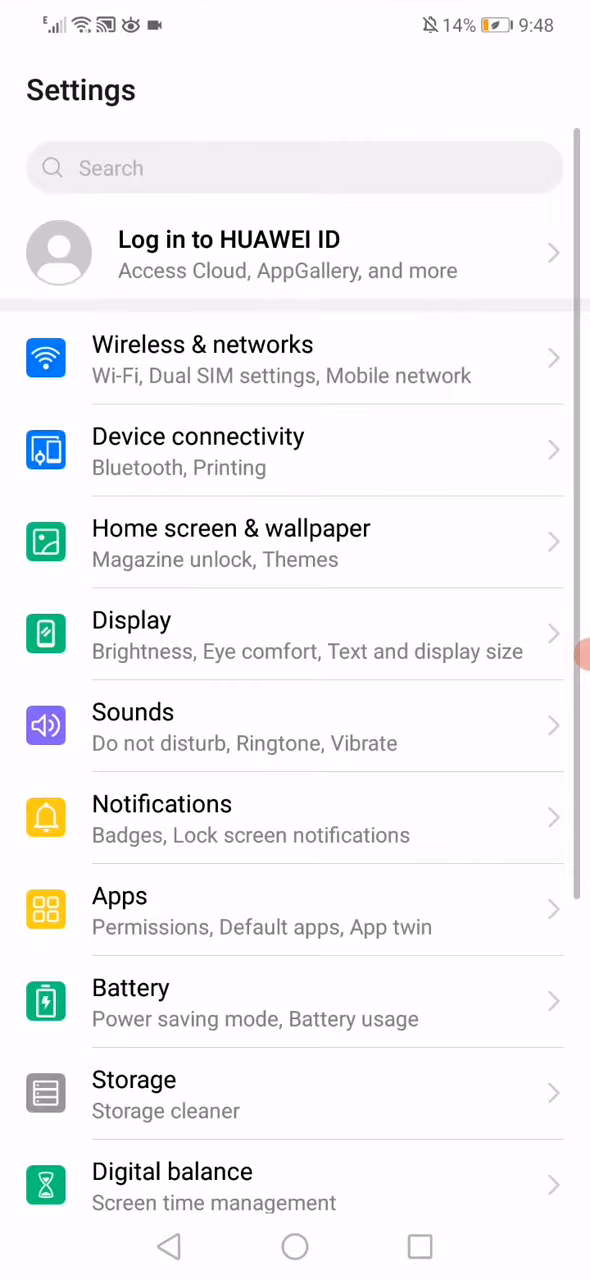
Step: Open Apps in Settings to show the full installed-apps list
left_click(295, 911)
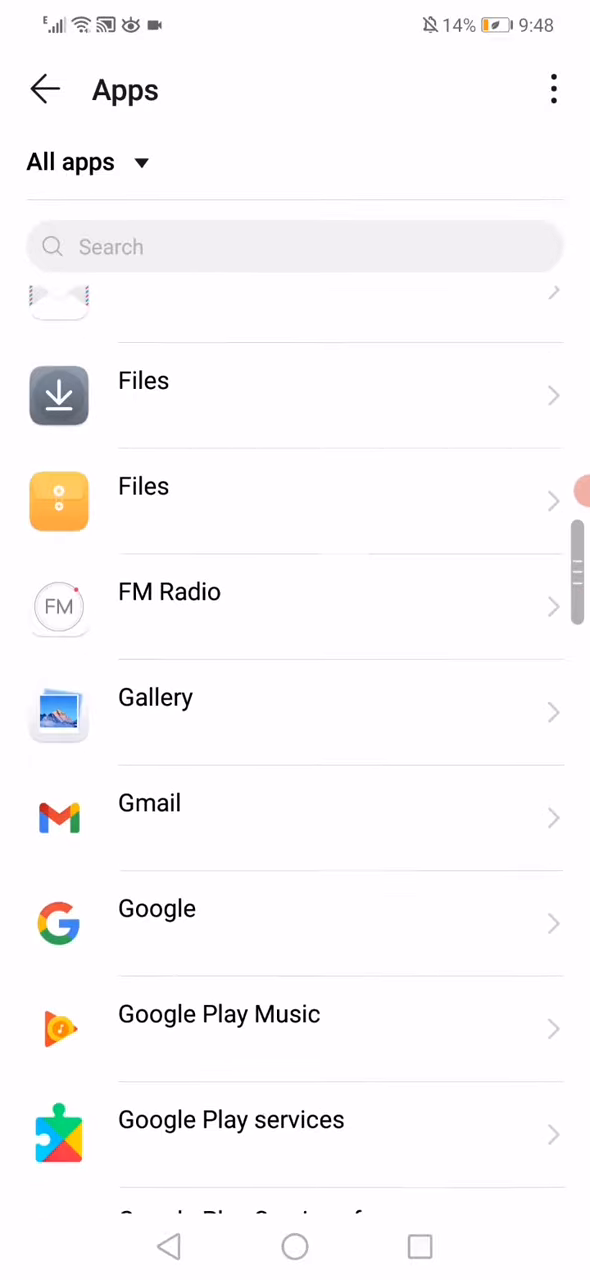
Step: Find Messenger, clear its cache, open its network access settings, then return home
scroll("down", 3)
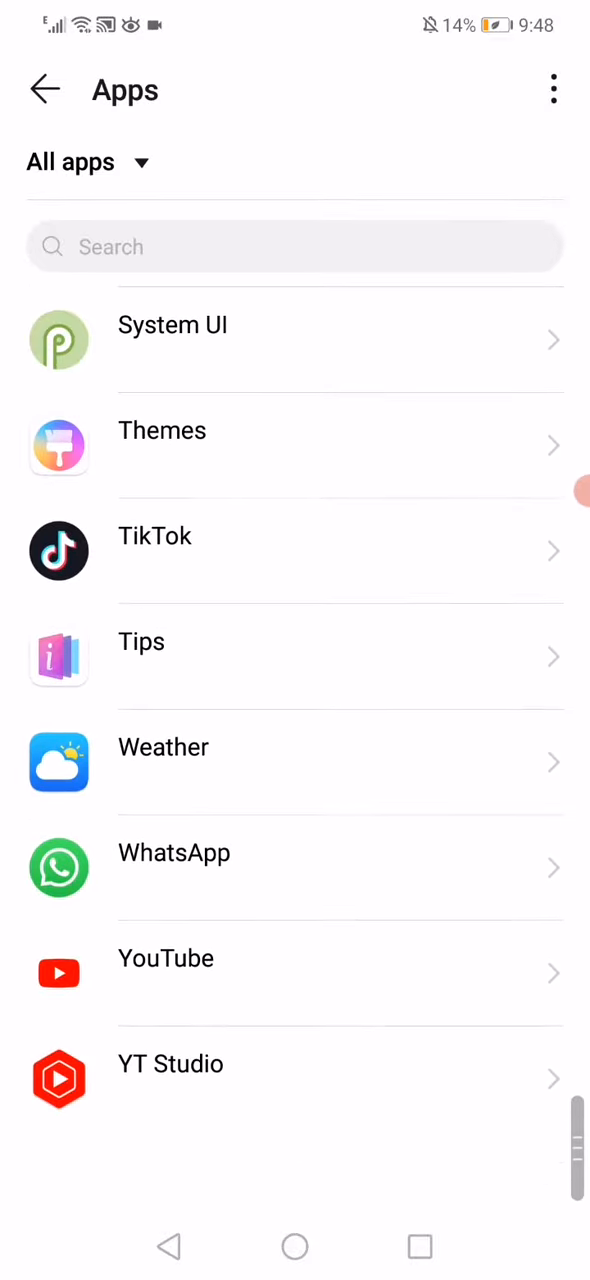
scroll("up", 3)
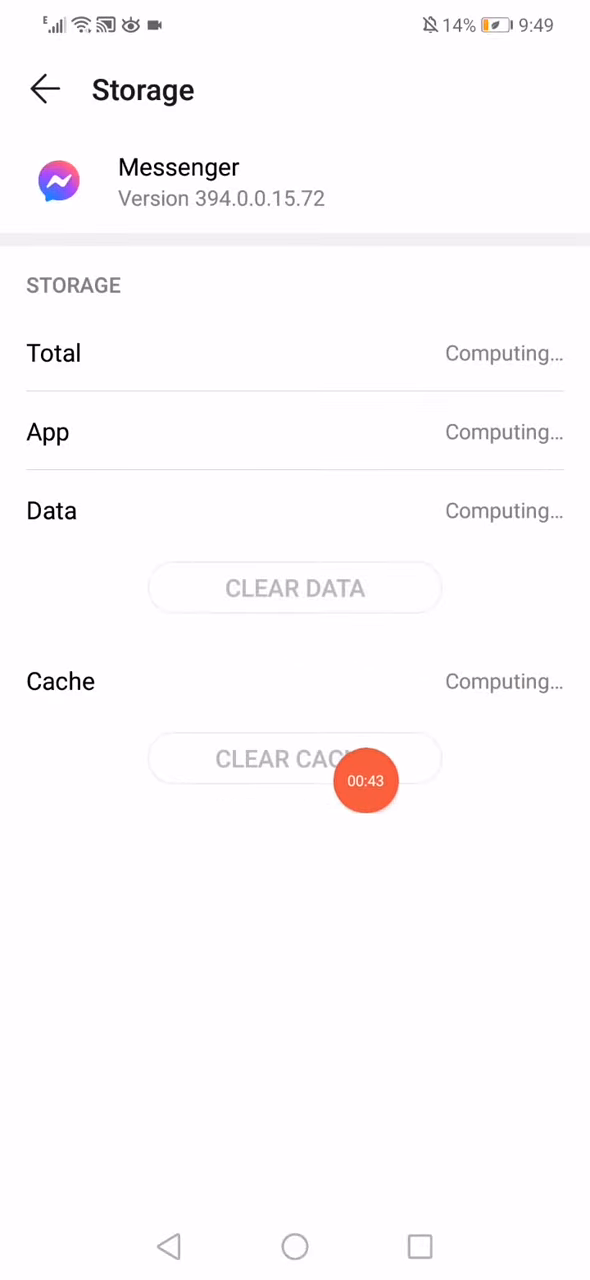
left_click(44, 89)
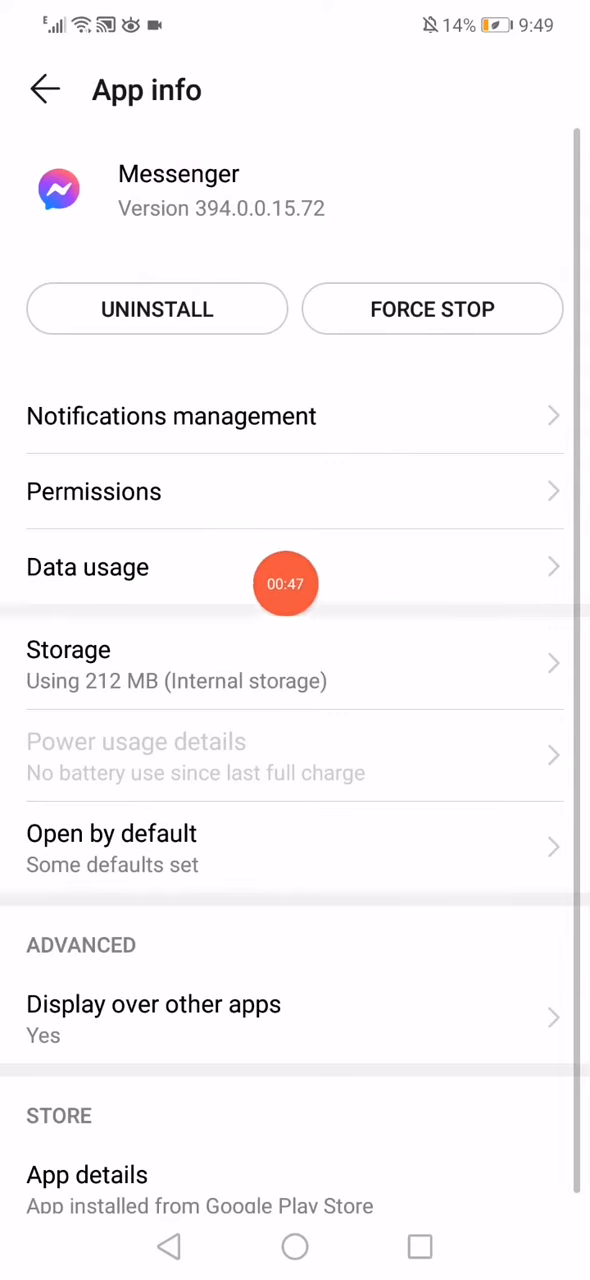
left_click(87, 567)
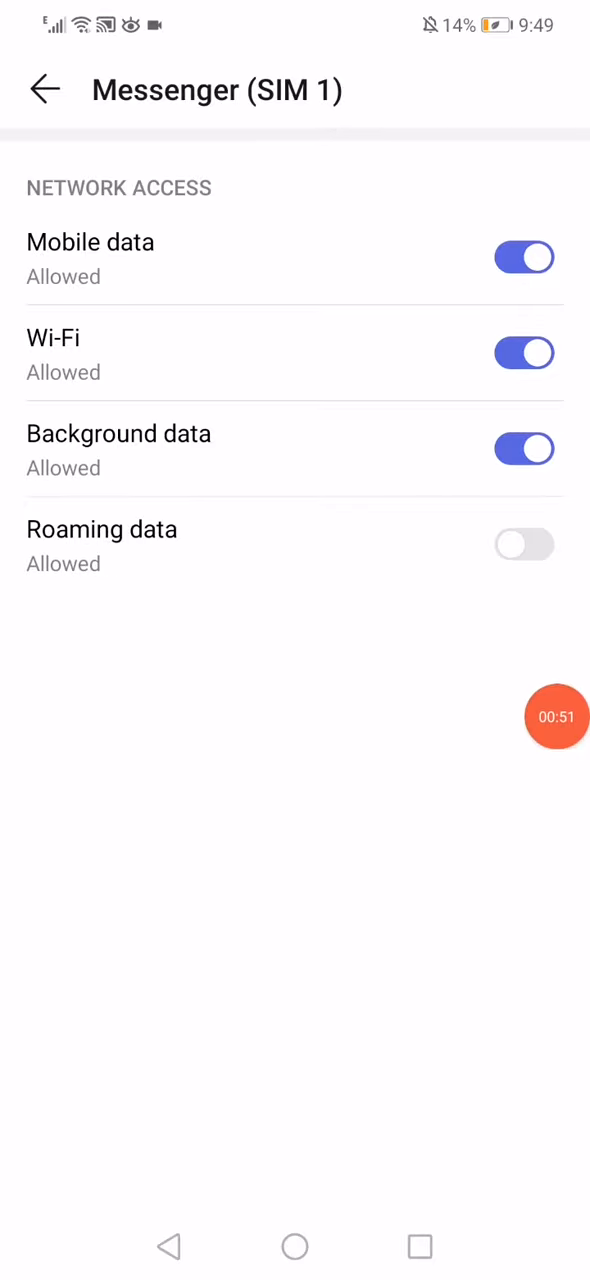
left_click(294, 1246)
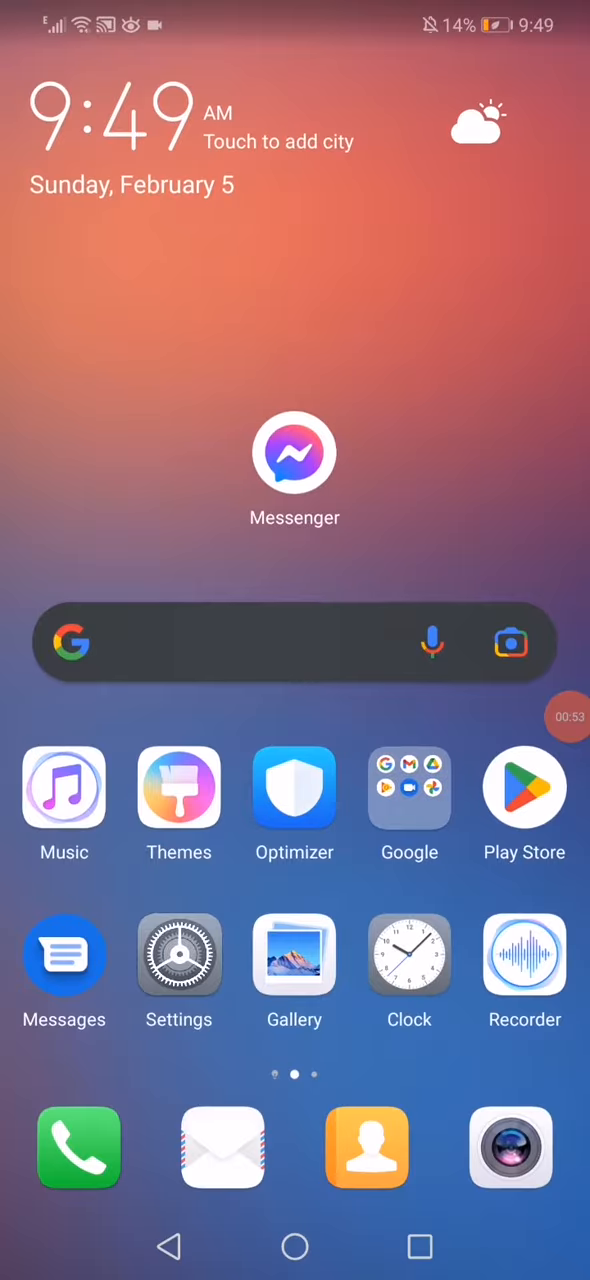